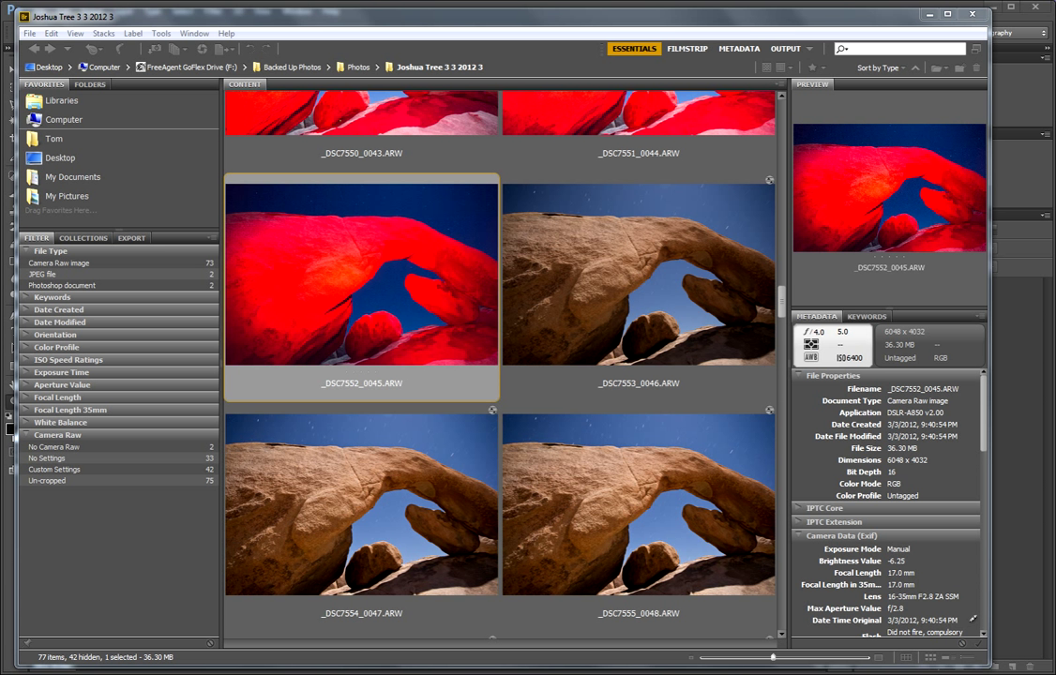
Add the neighbouring arch thumbnail to the selection and scroll through the Content panel
click(638, 274)
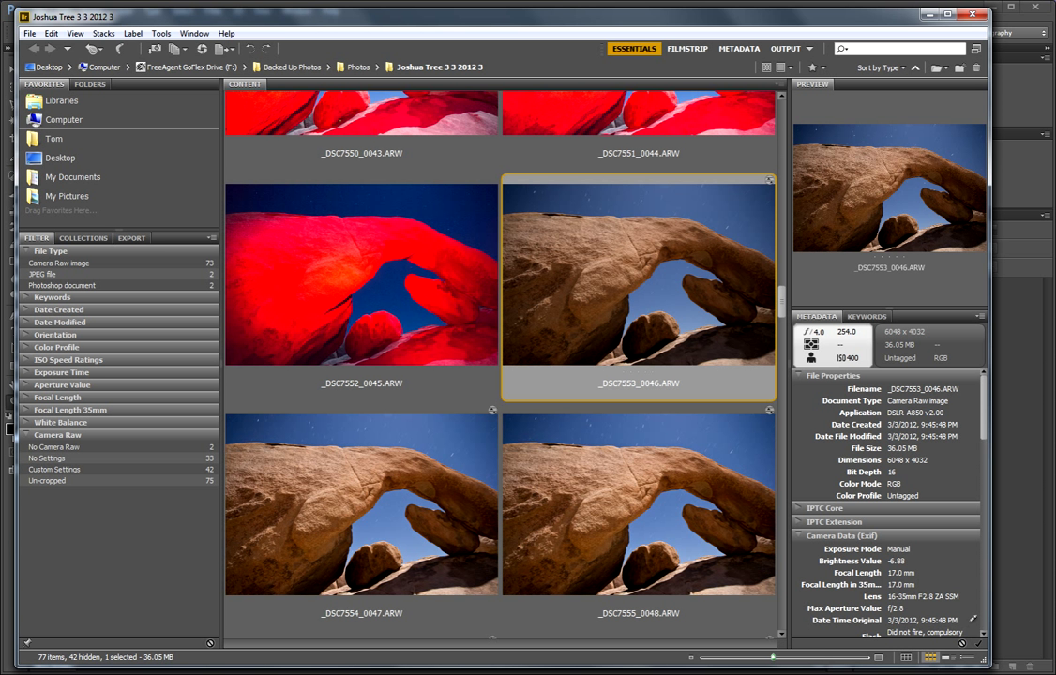
scroll(down, 3)
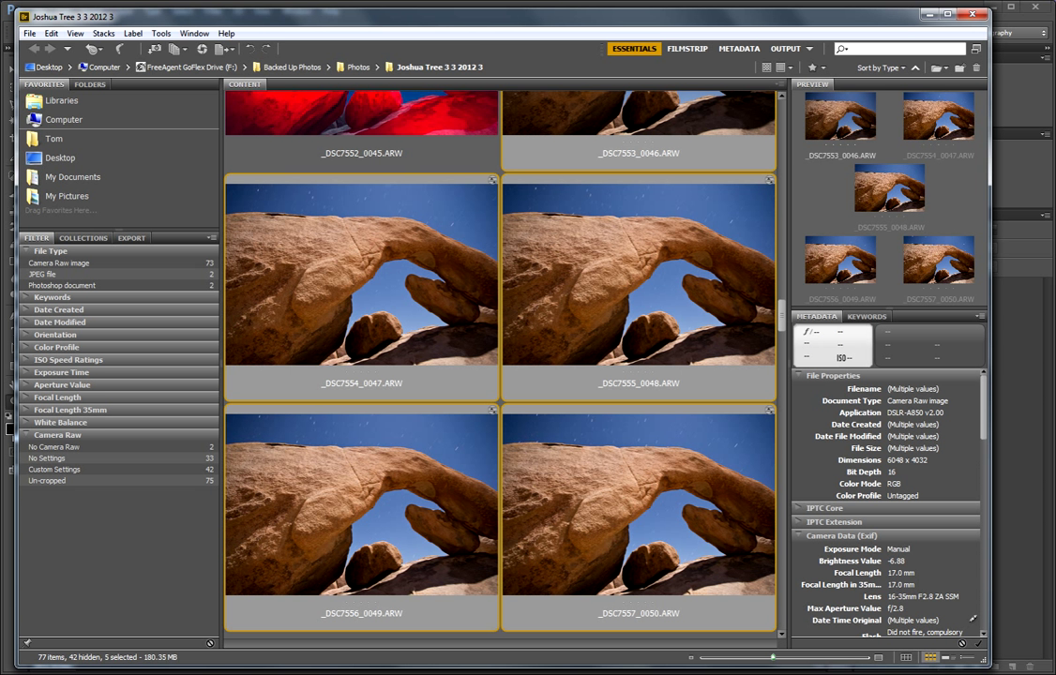
mouse_move(201, 49)
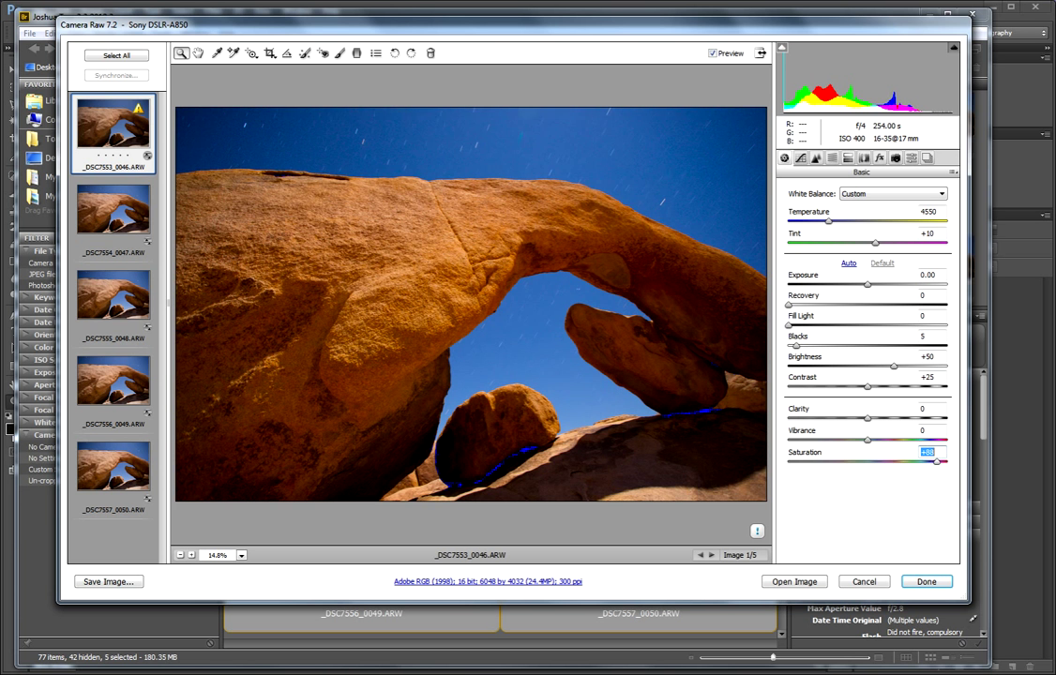
Raise the first arch photo's saturation to +12 in the Basic panel
drag(934, 465, 947, 465)
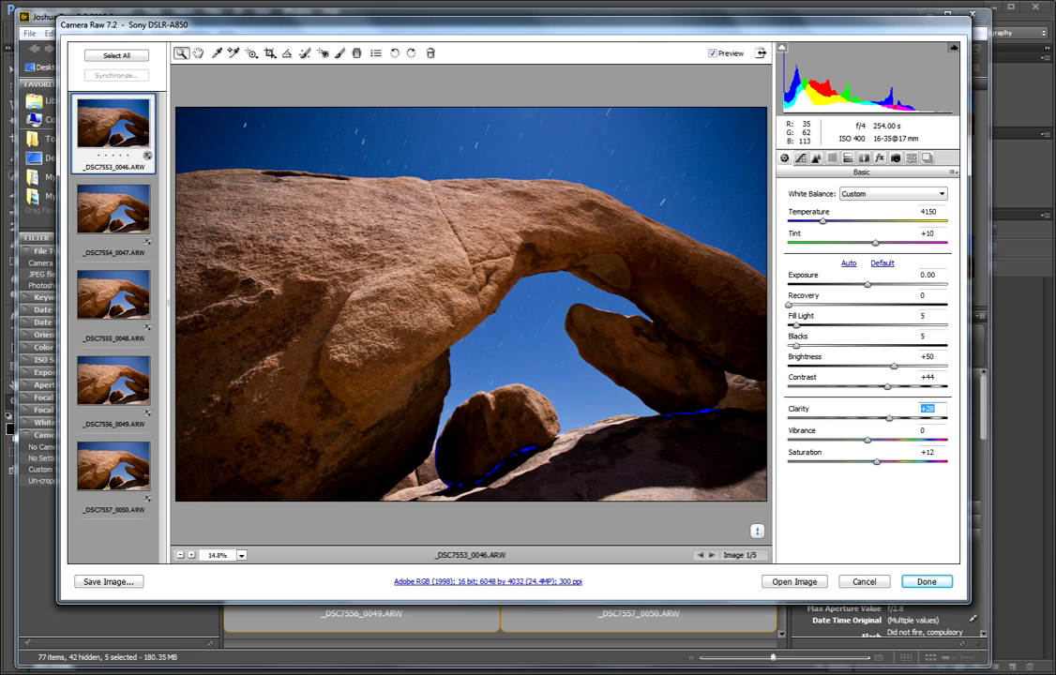
mouse_move(117, 54)
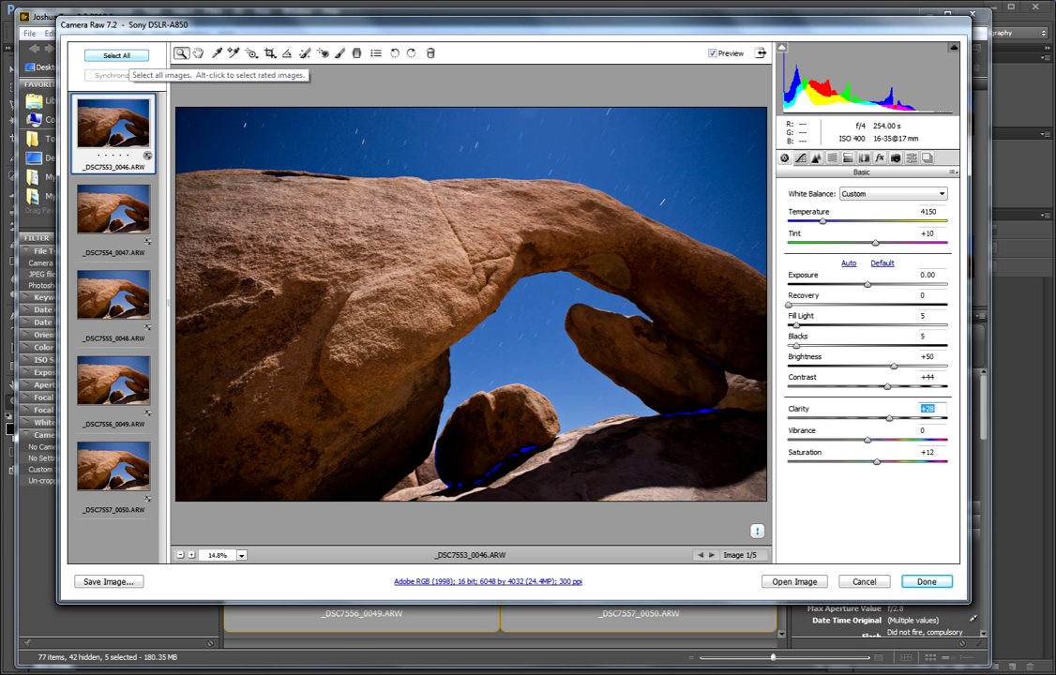
Synchronize the first photo's settings to all five frames and open them in Photoshop
click(116, 54)
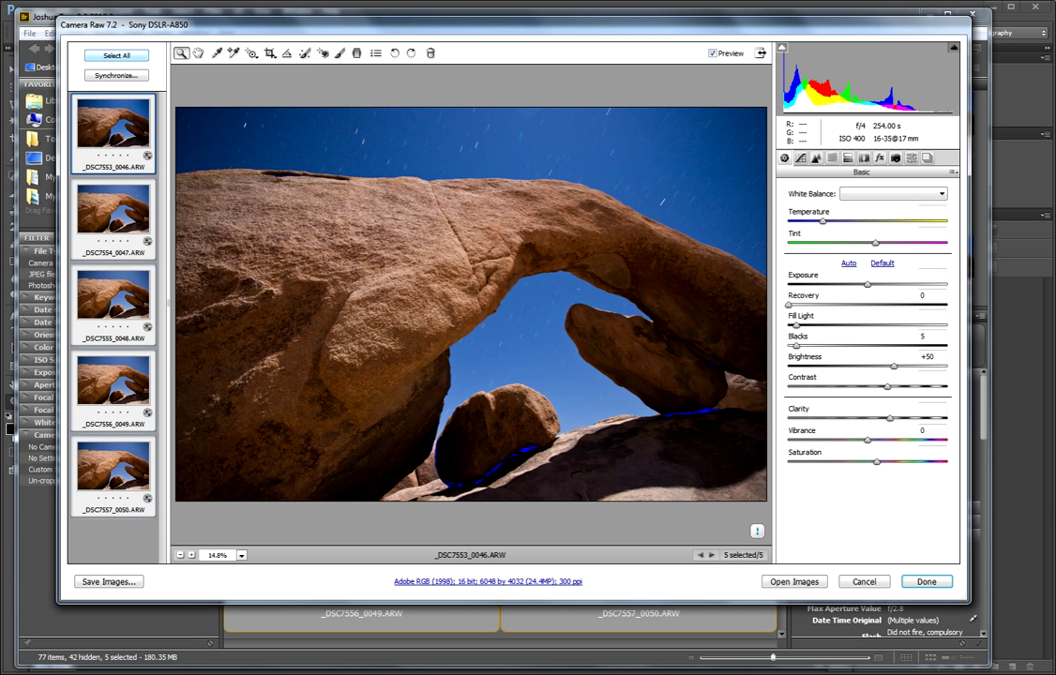
mouse_move(116, 75)
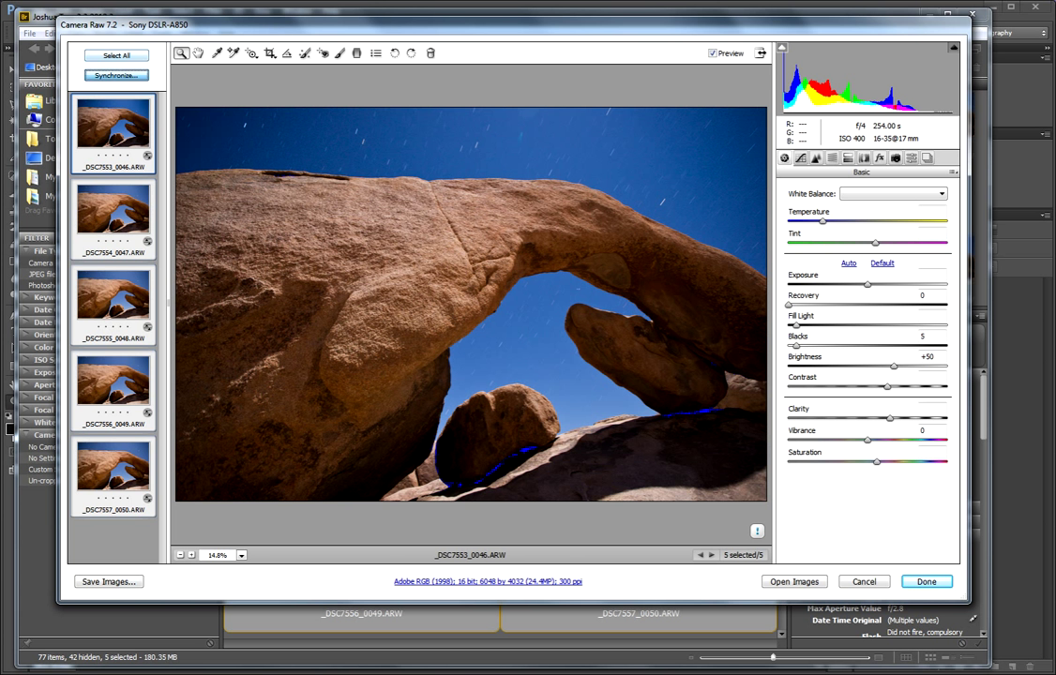
click(117, 75)
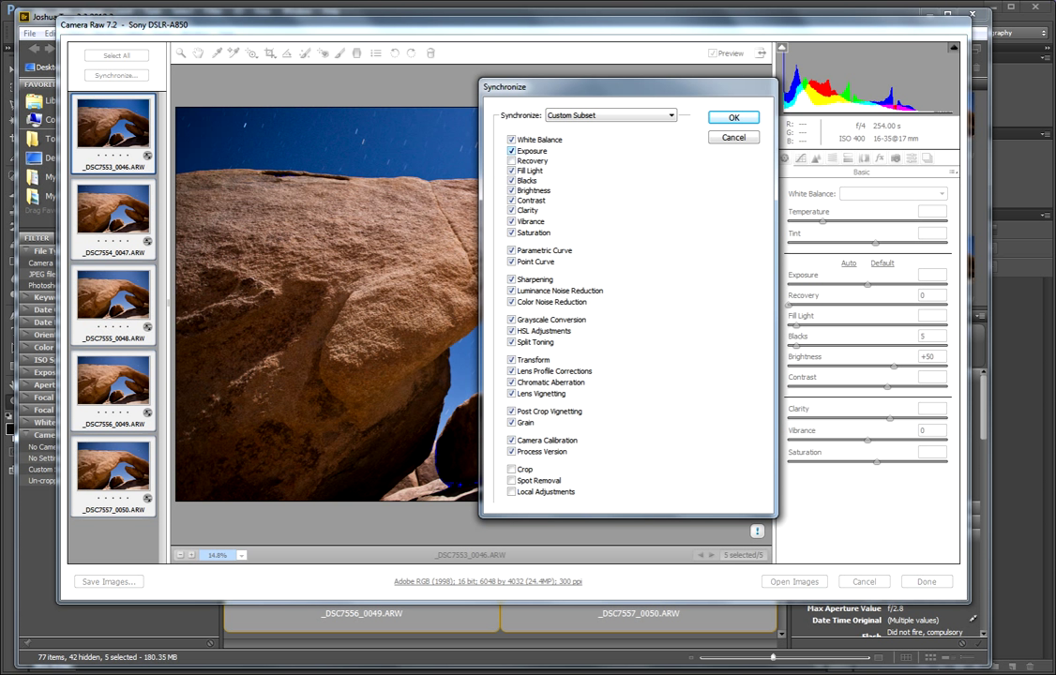
click(510, 150)
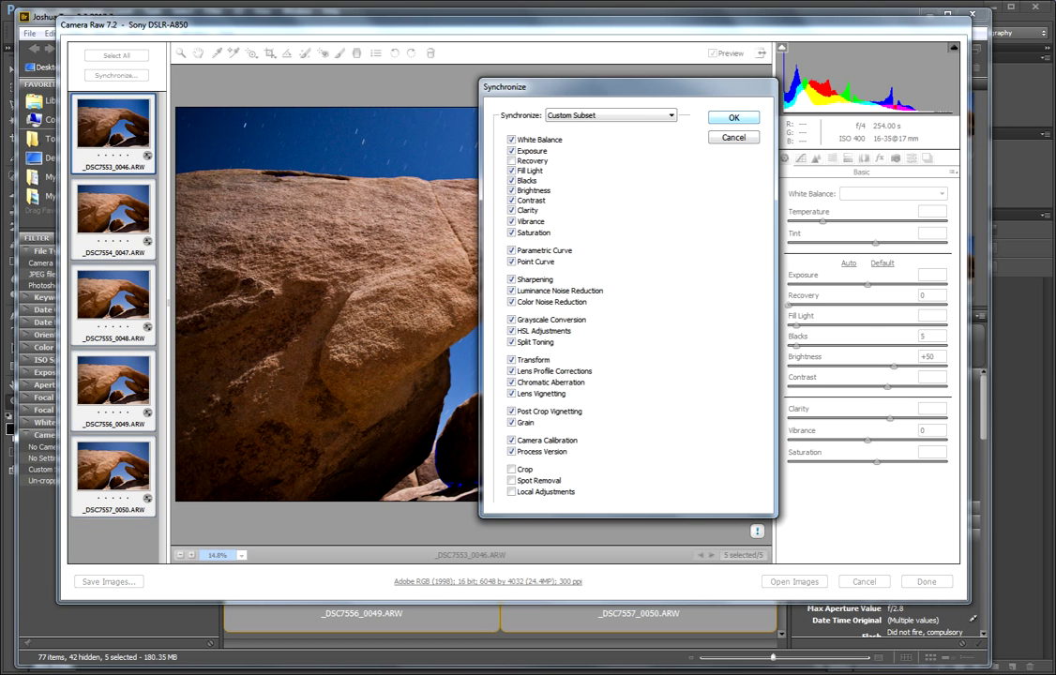
click(733, 116)
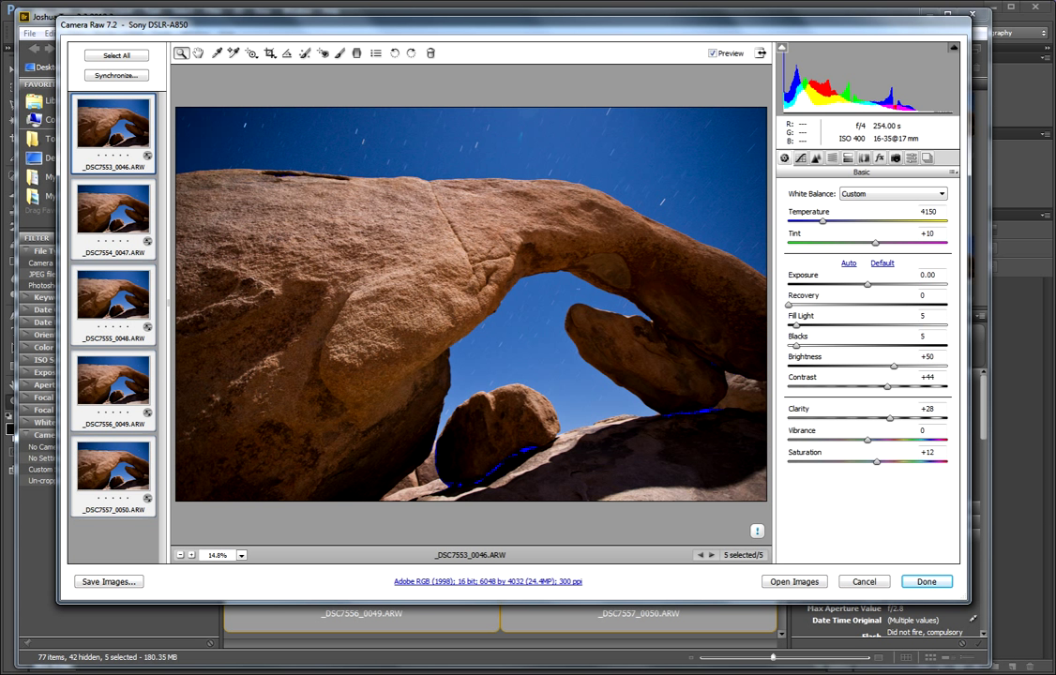
mouse_move(862, 581)
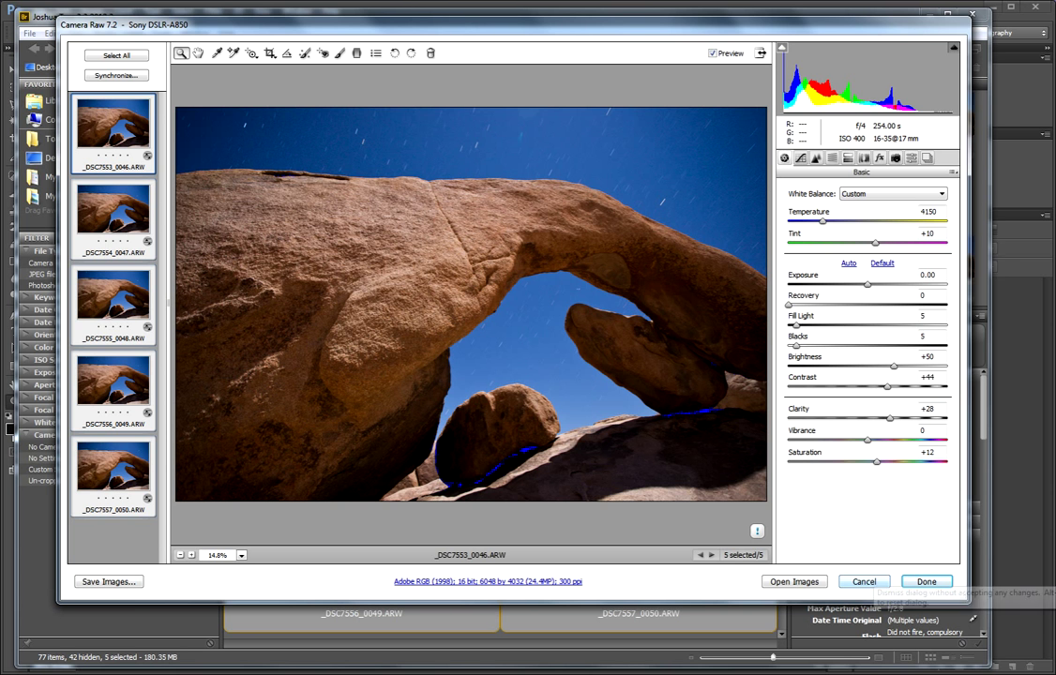
click(863, 581)
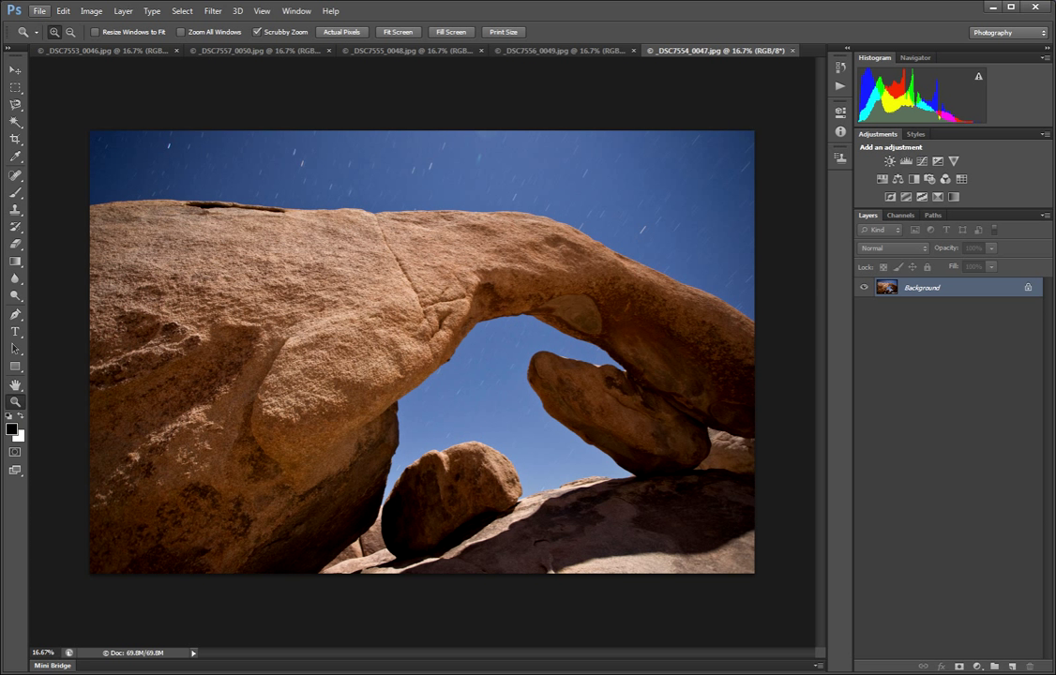
Run File > Scripts > Statistics with Maximum stack mode on the five open photos
click(40, 11)
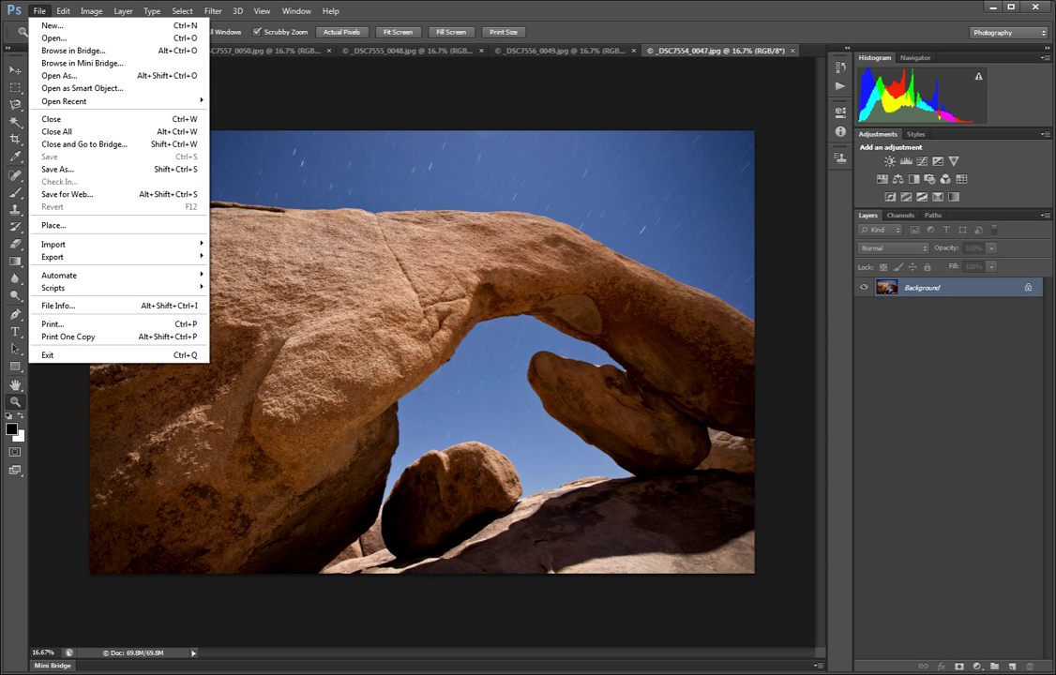
mouse_move(52, 289)
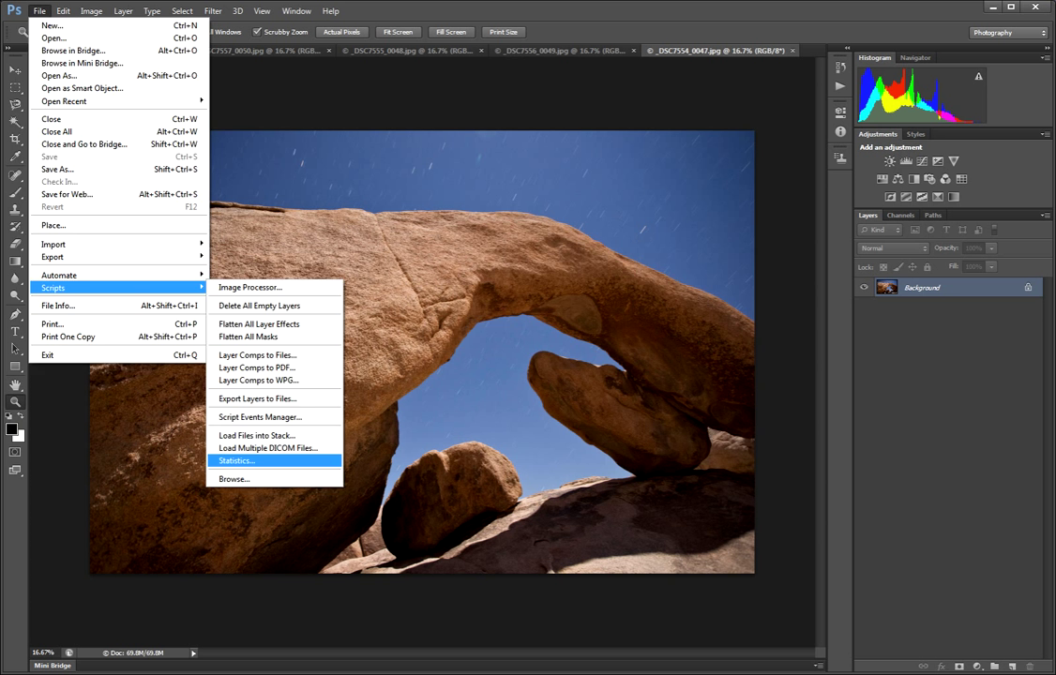
click(235, 461)
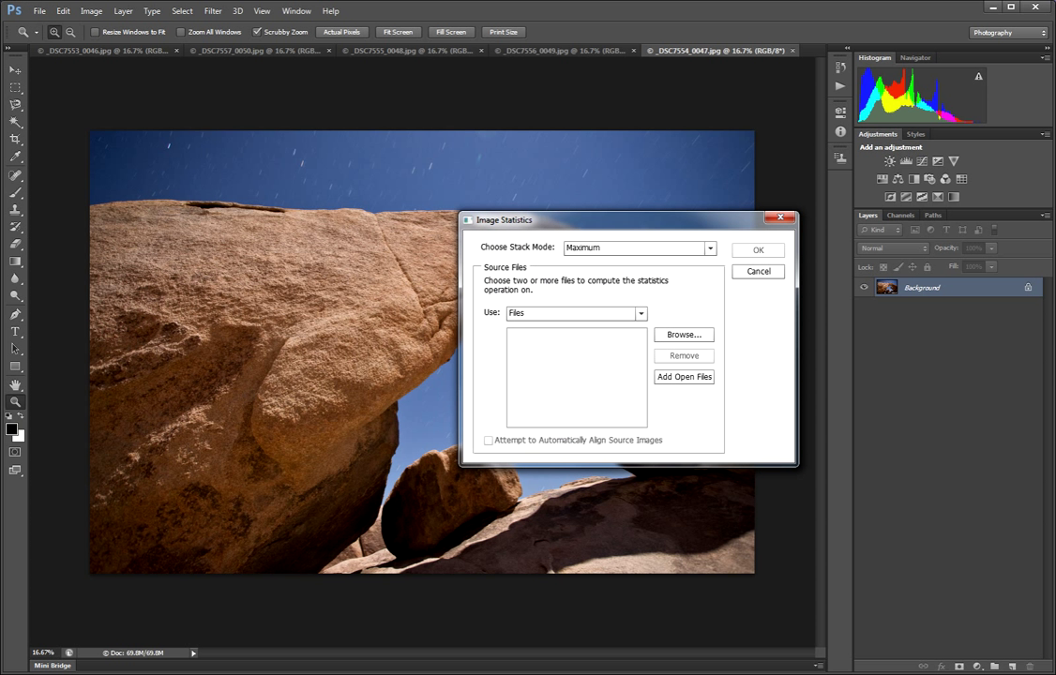
click(637, 248)
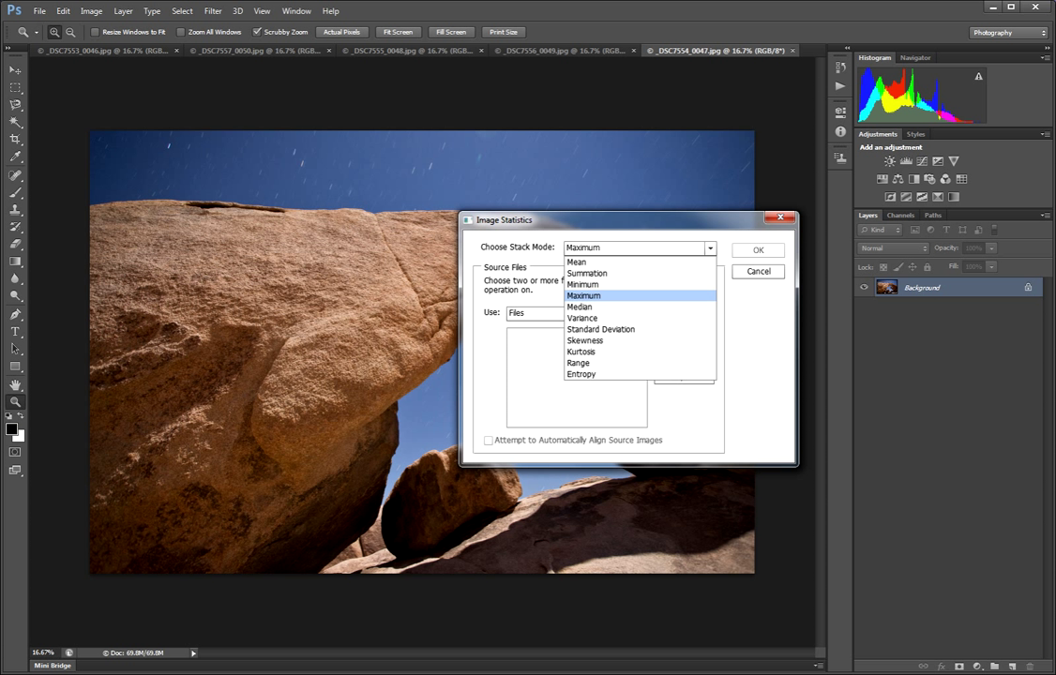
click(583, 297)
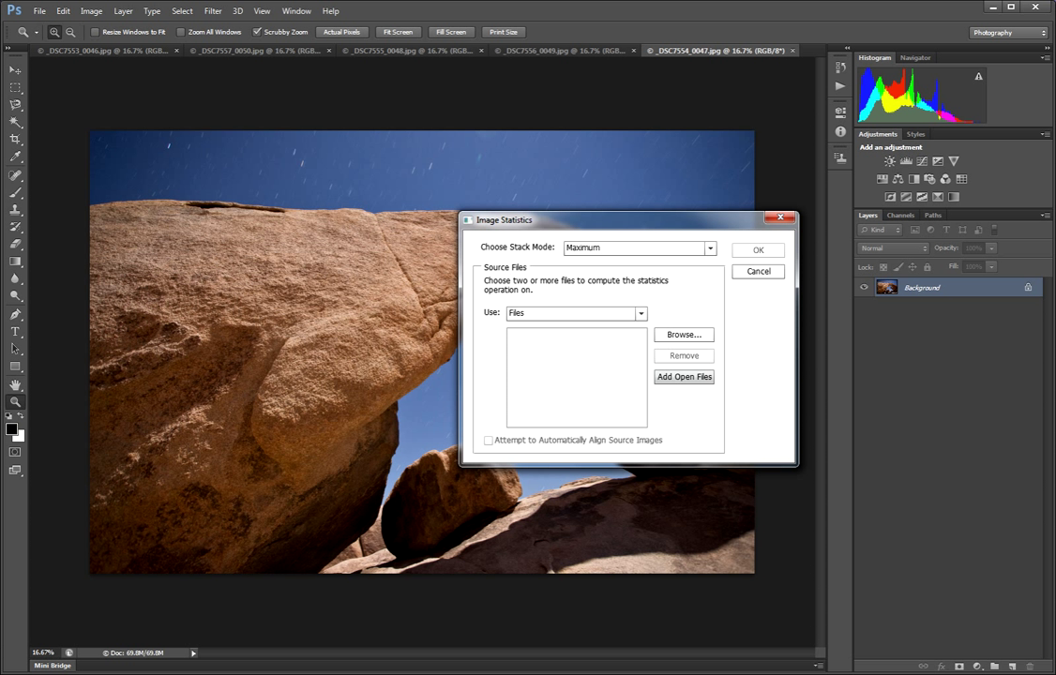
click(684, 375)
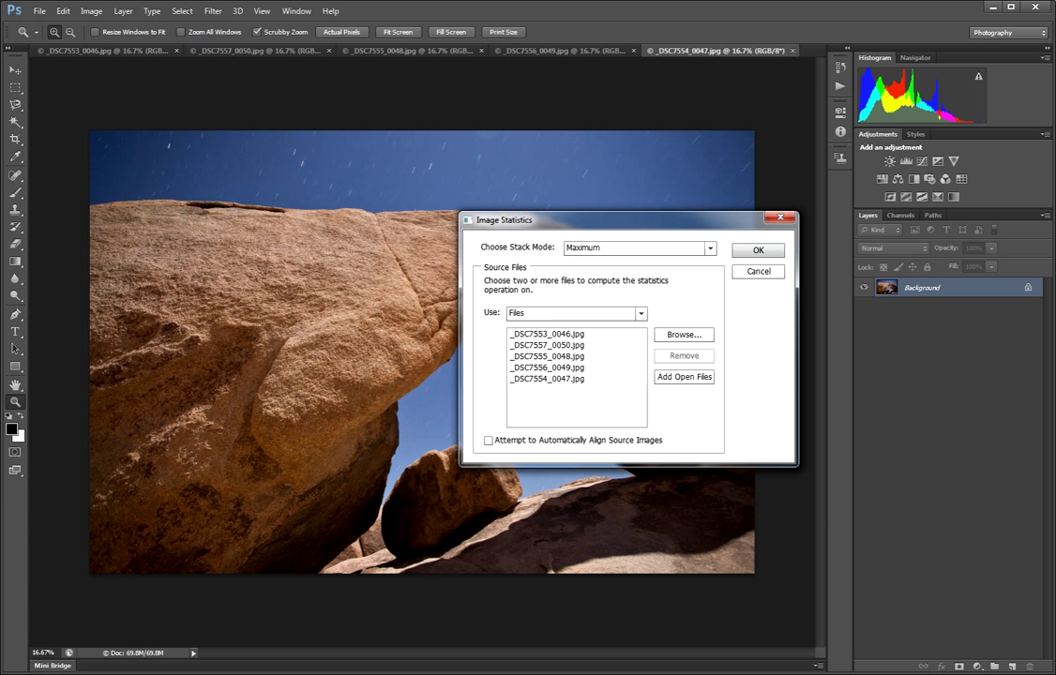
click(758, 270)
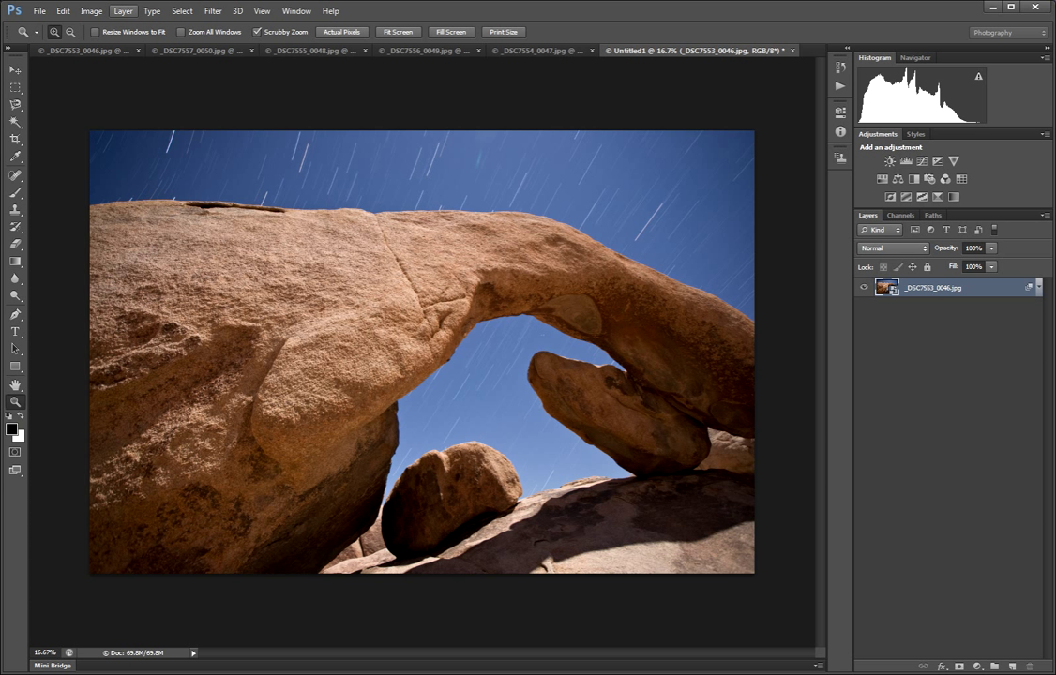
Flatten the stacked star-trail document into a single background layer
click(124, 12)
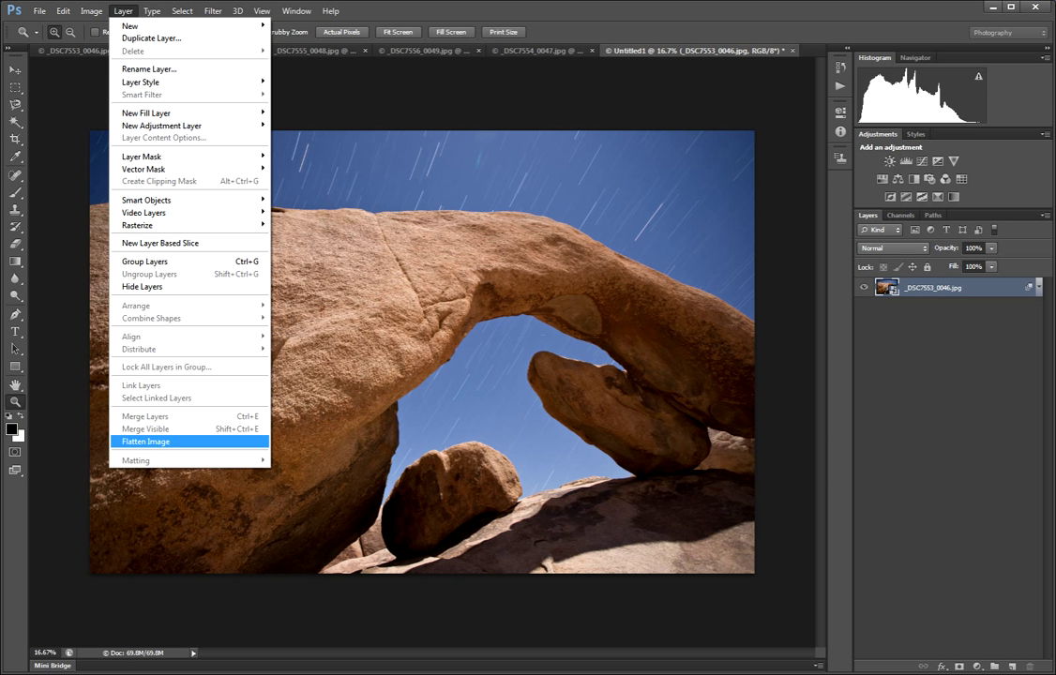
click(146, 441)
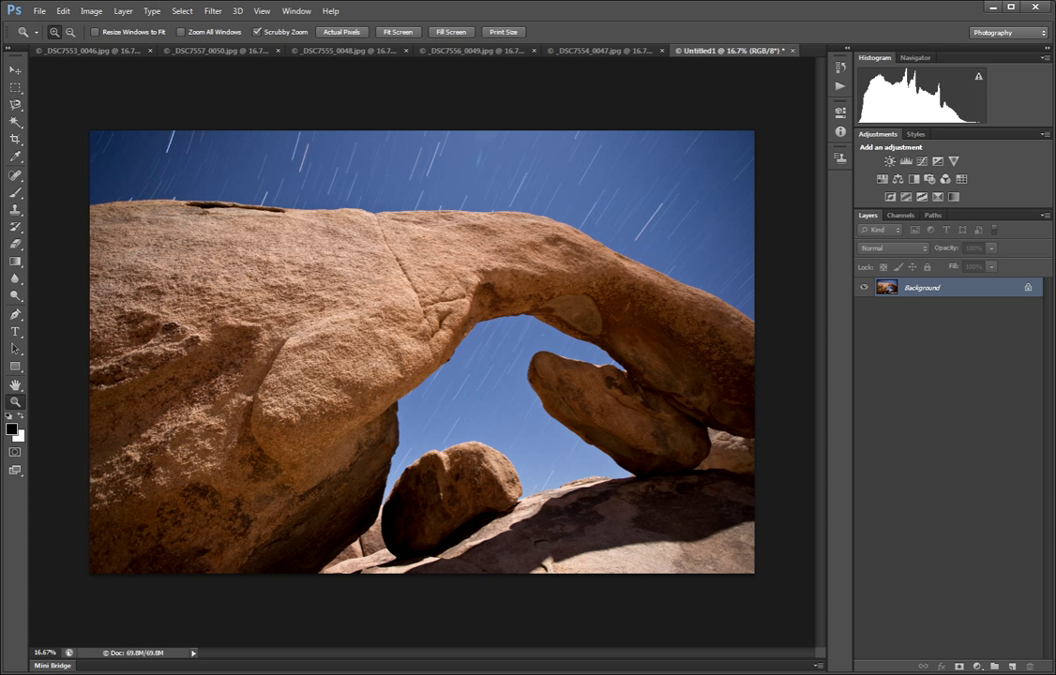
Compare the single source frames against the stacked star-trail image via the document tabs
click(600, 49)
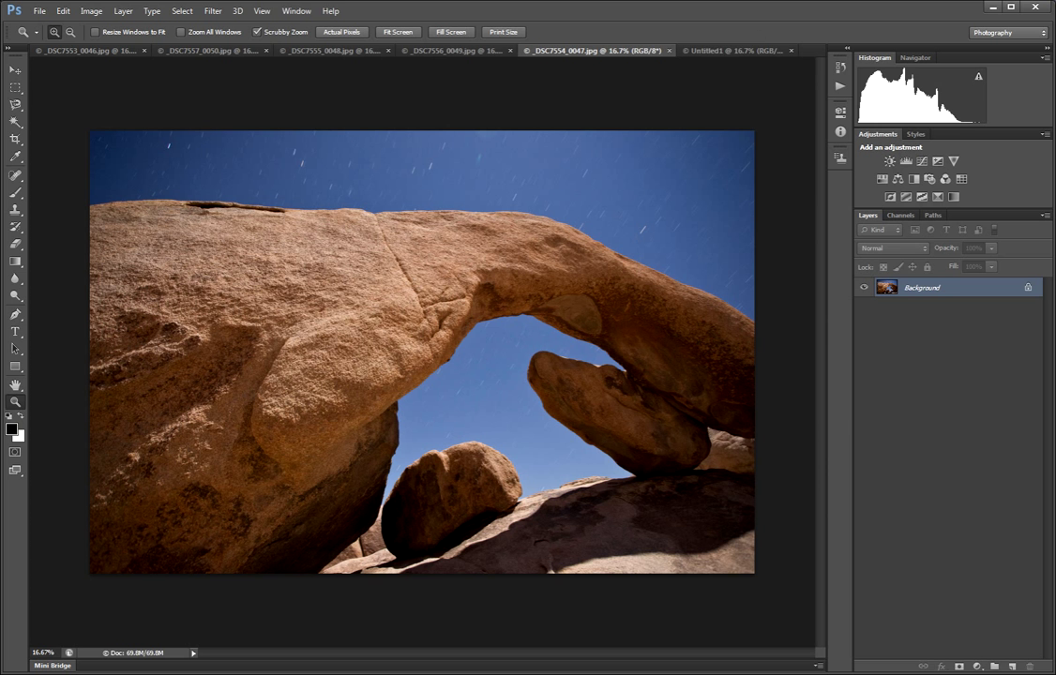
click(728, 48)
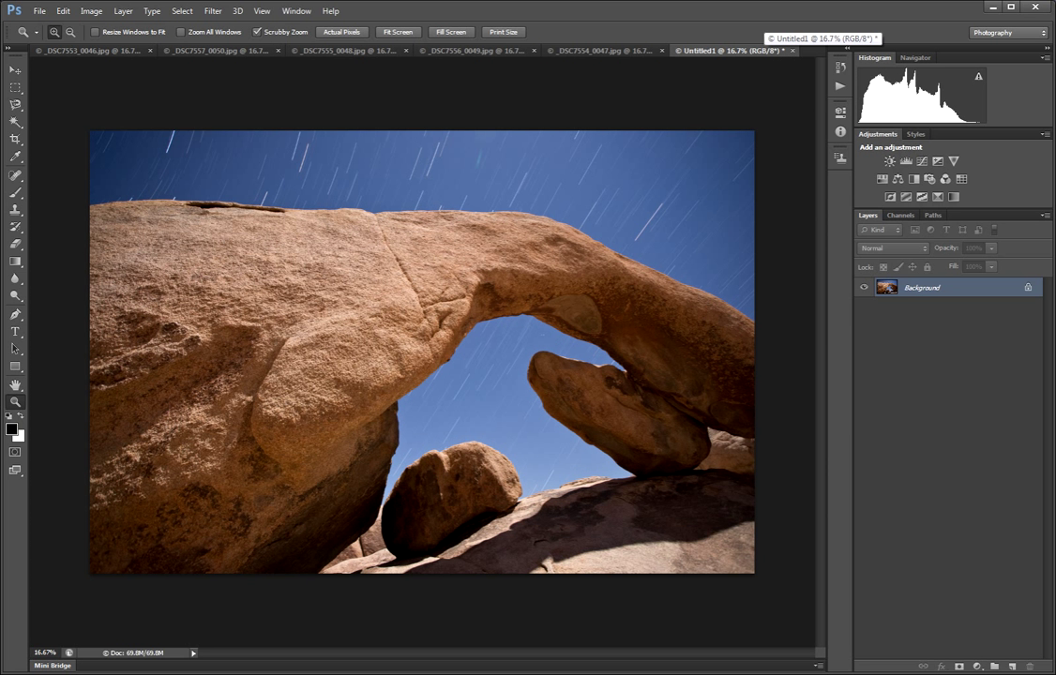
click(596, 49)
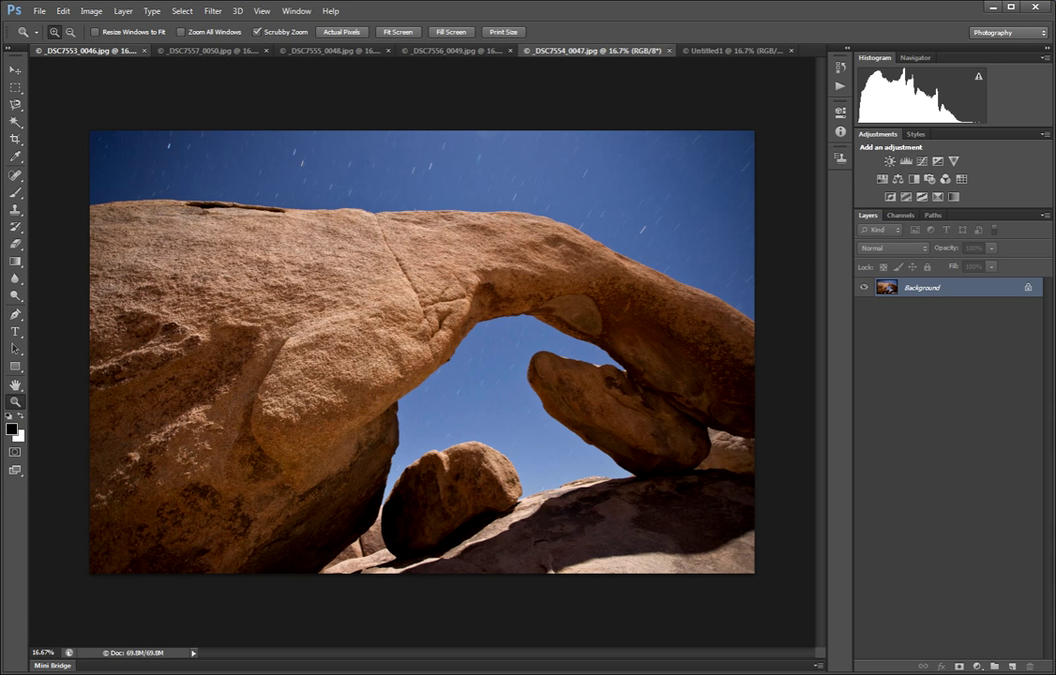
click(225, 51)
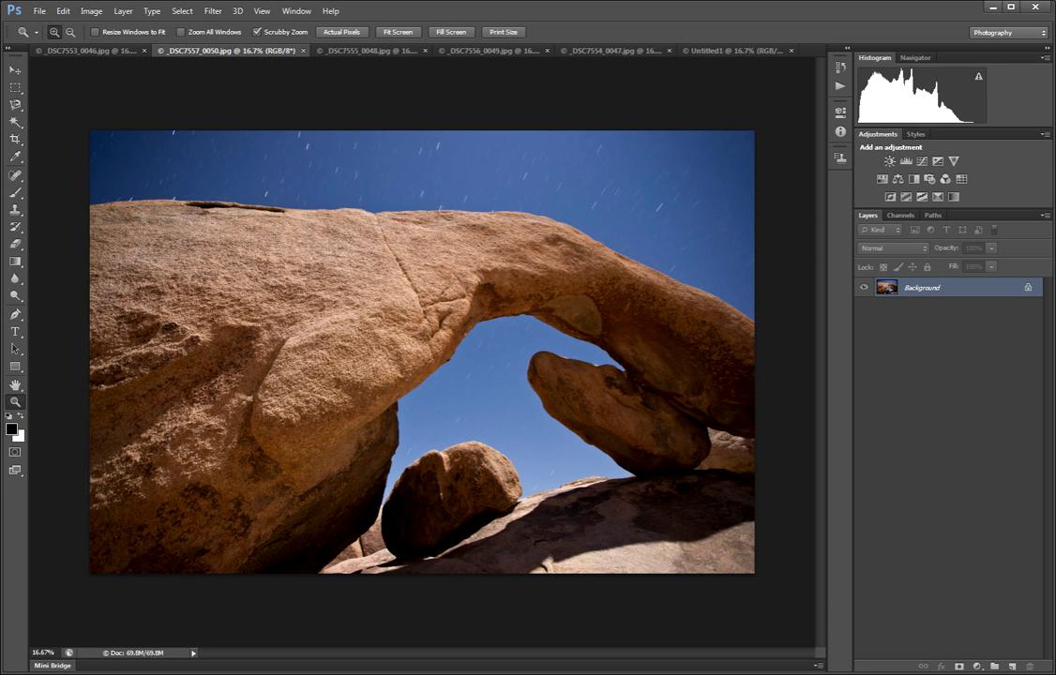
click(347, 51)
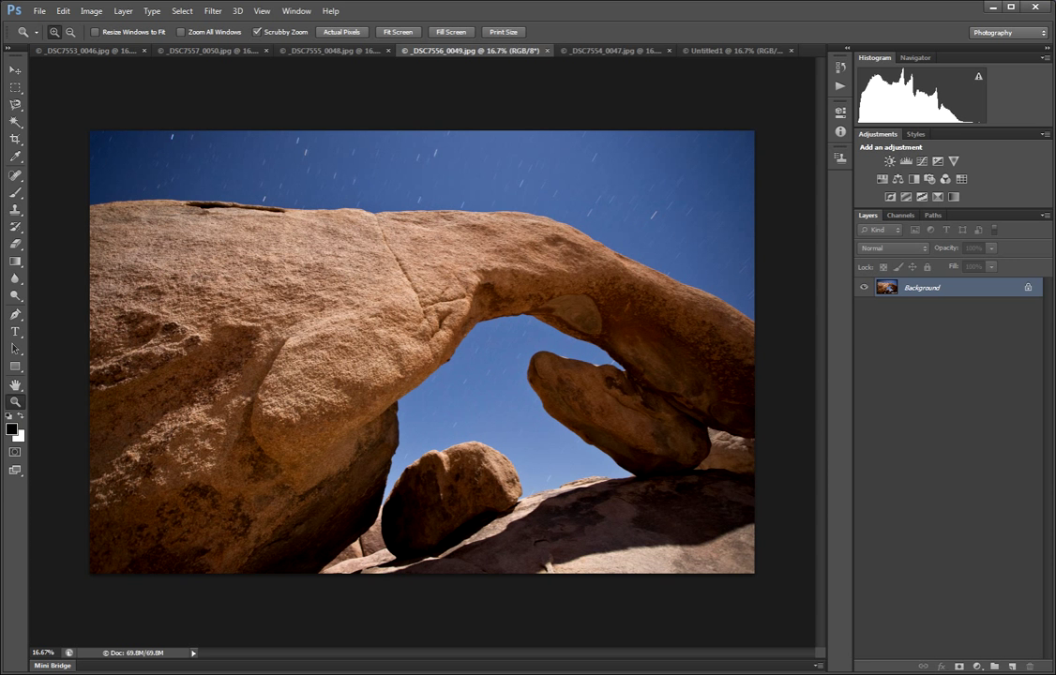
Bring in a single-exposure frame as a masked layer and confirm black as the foreground colour
click(201, 50)
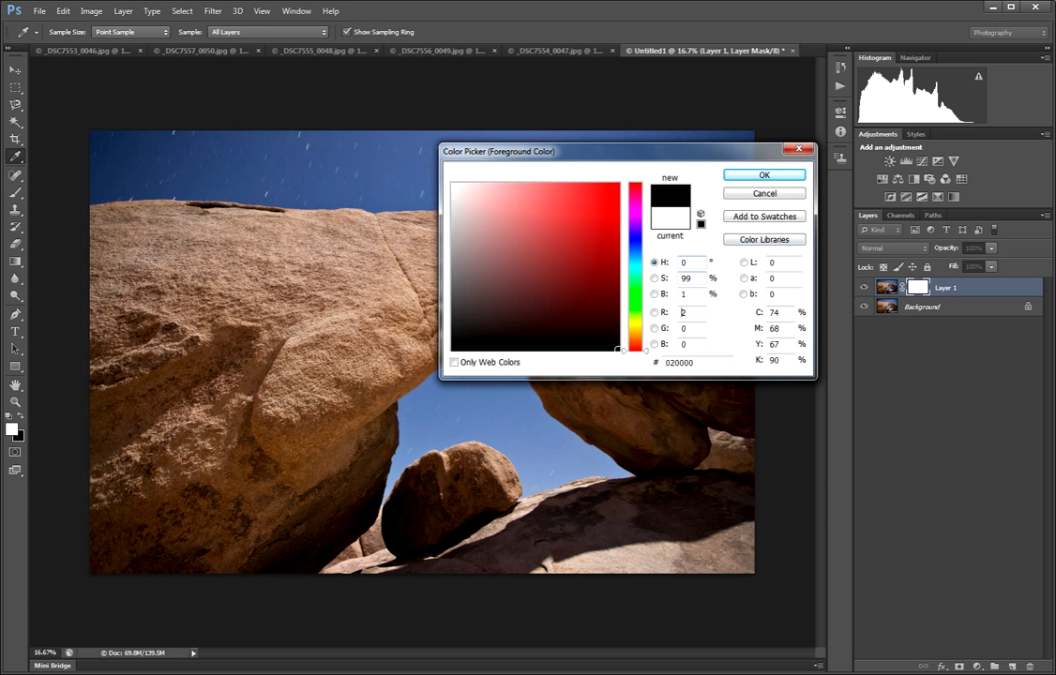
click(763, 174)
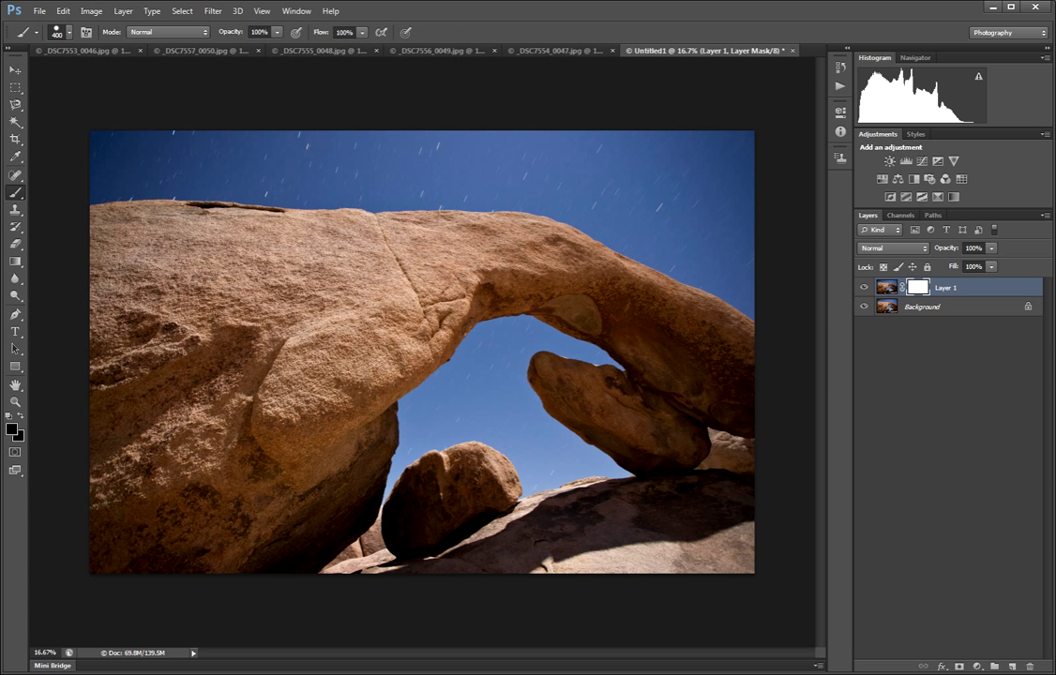
Set the brush size to 1057 px for painting the sky out of the layer mask
click(60, 32)
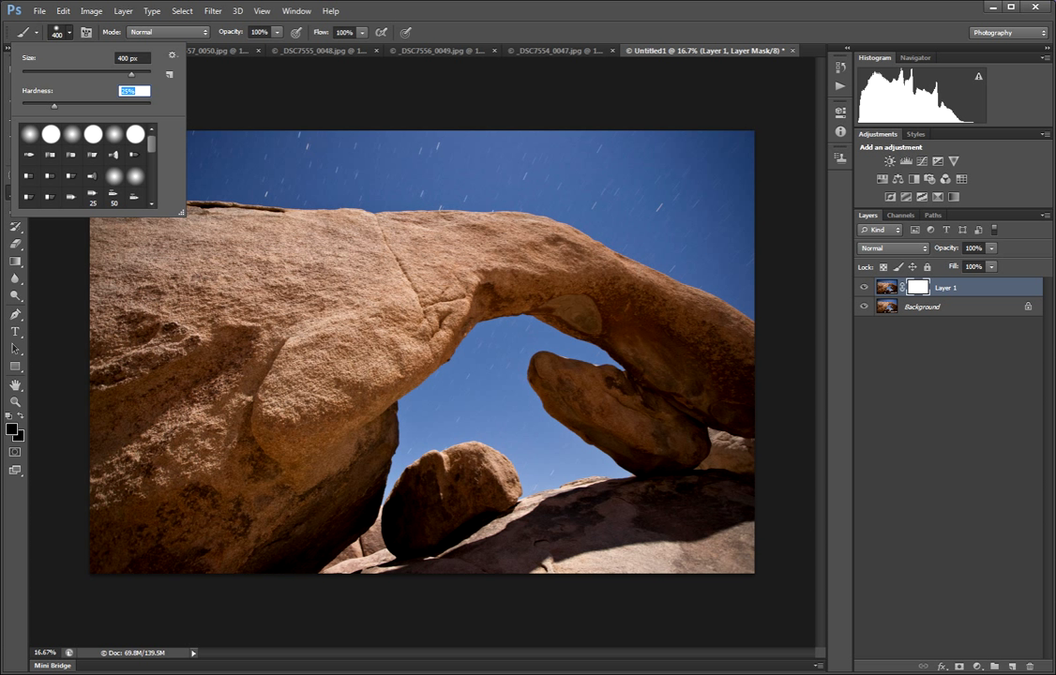
click(132, 56)
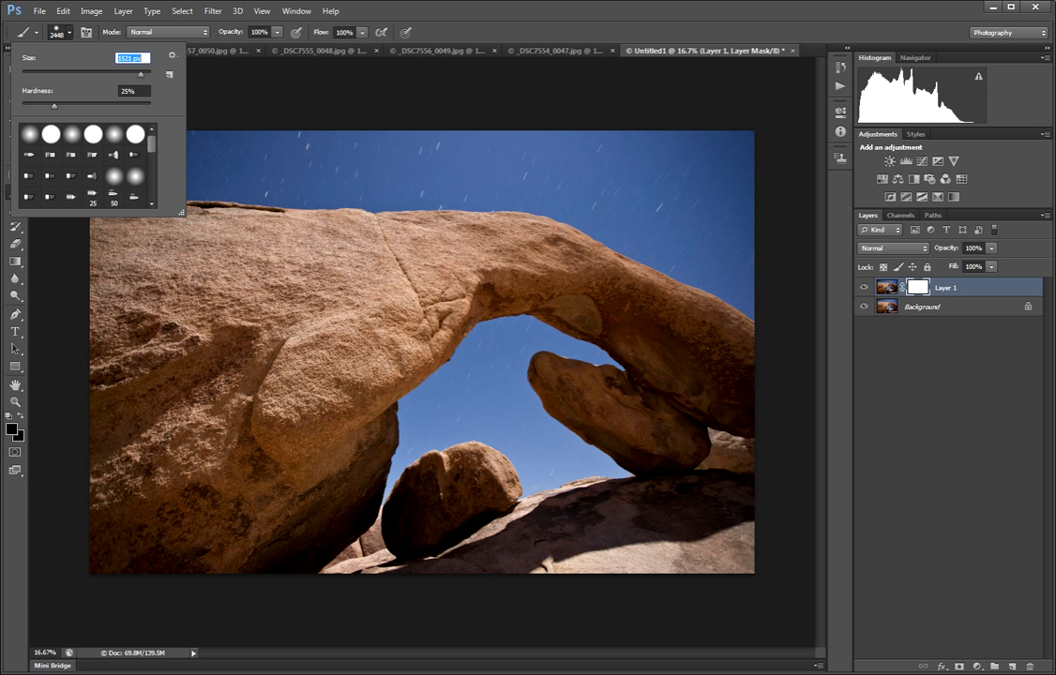
text(1057)
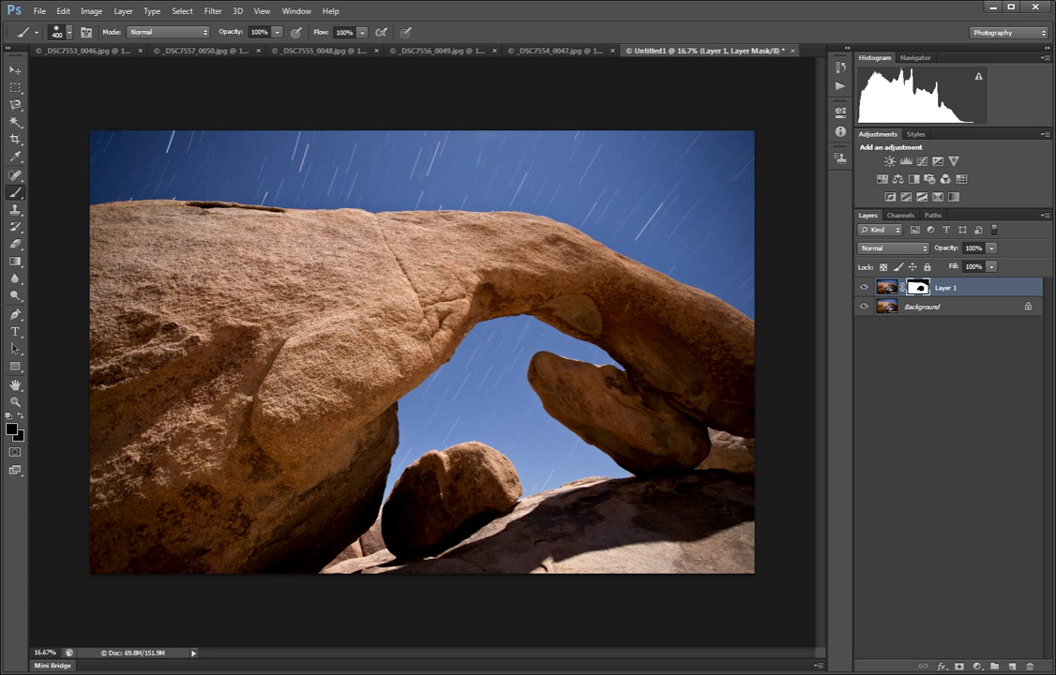
Flatten the masked composite into one background layer
click(124, 11)
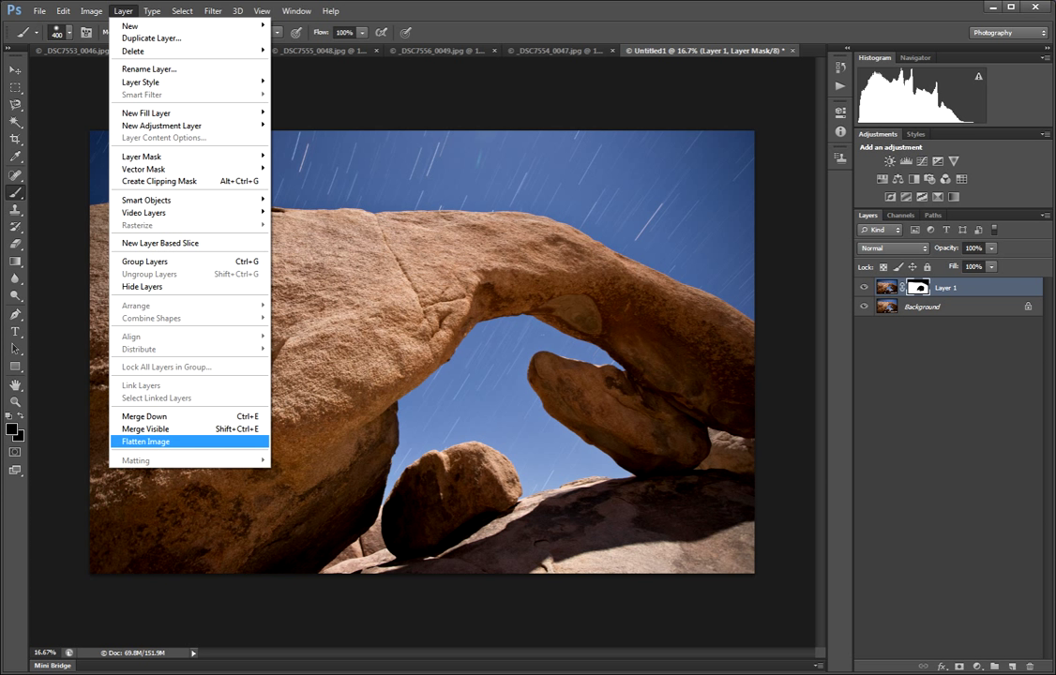
click(147, 441)
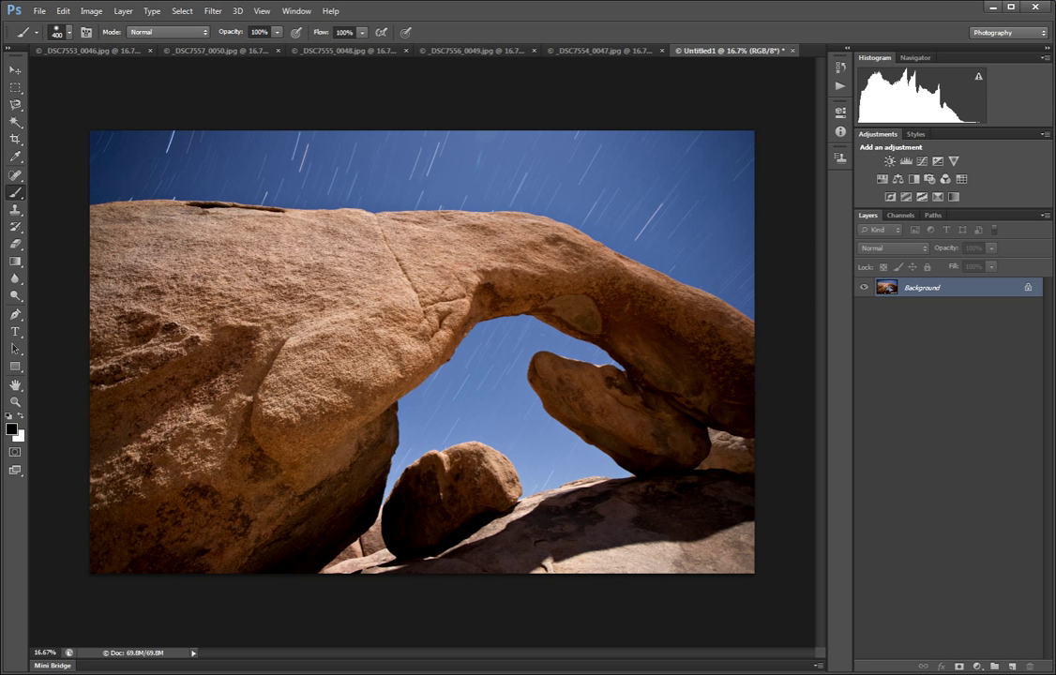